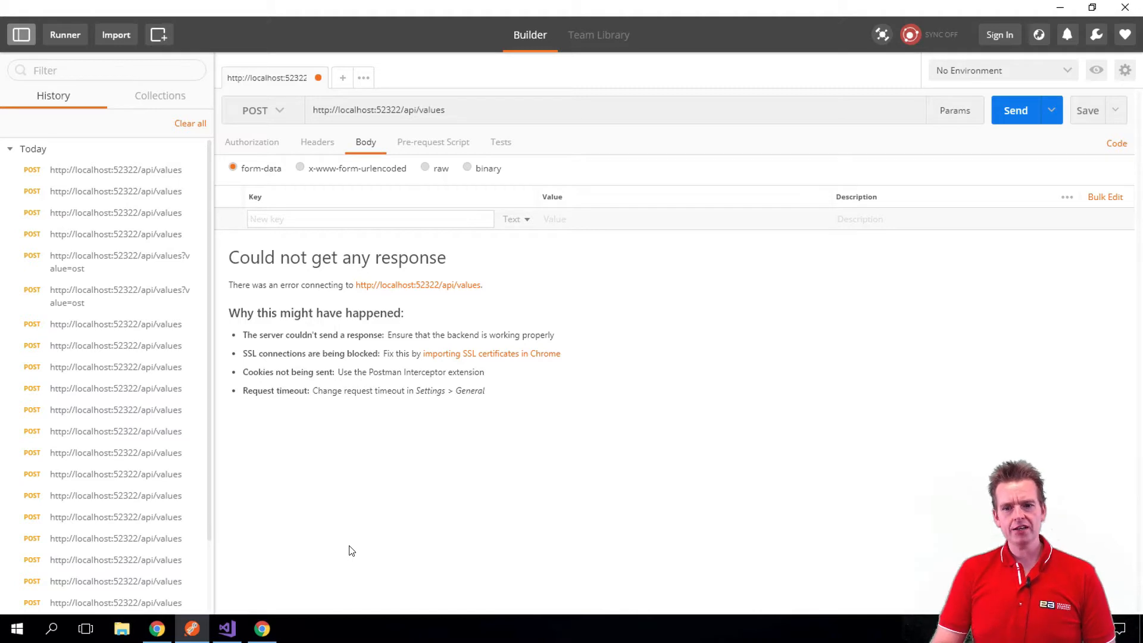
{"action": "mouse_move", "coordinate": [374, 153]}
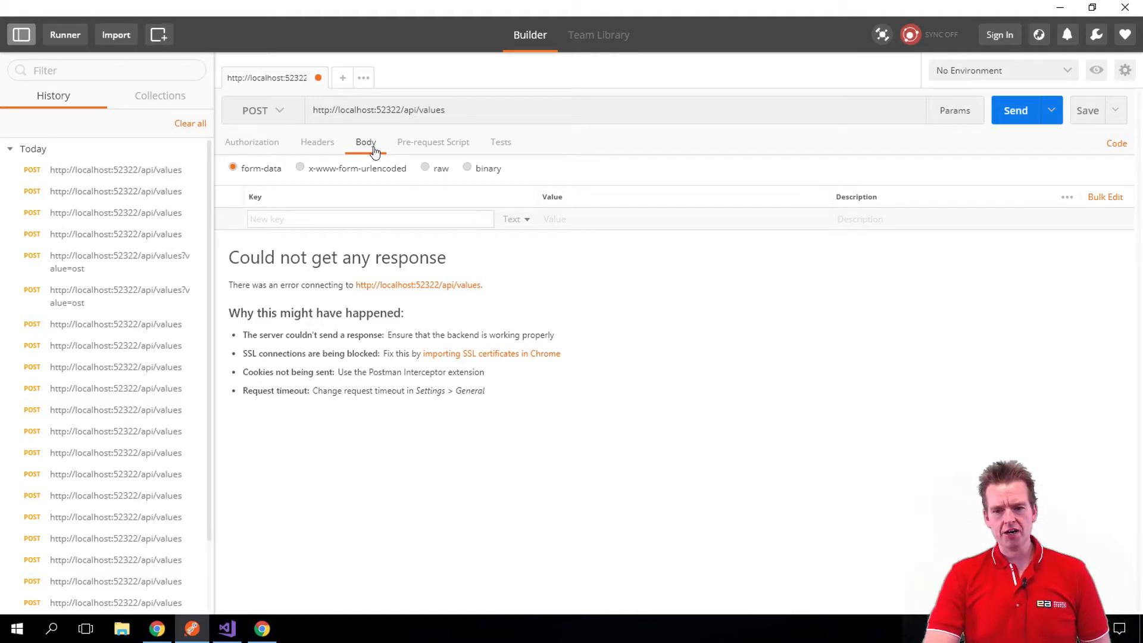
{"action": "mouse_move", "coordinate": [650, 558]}
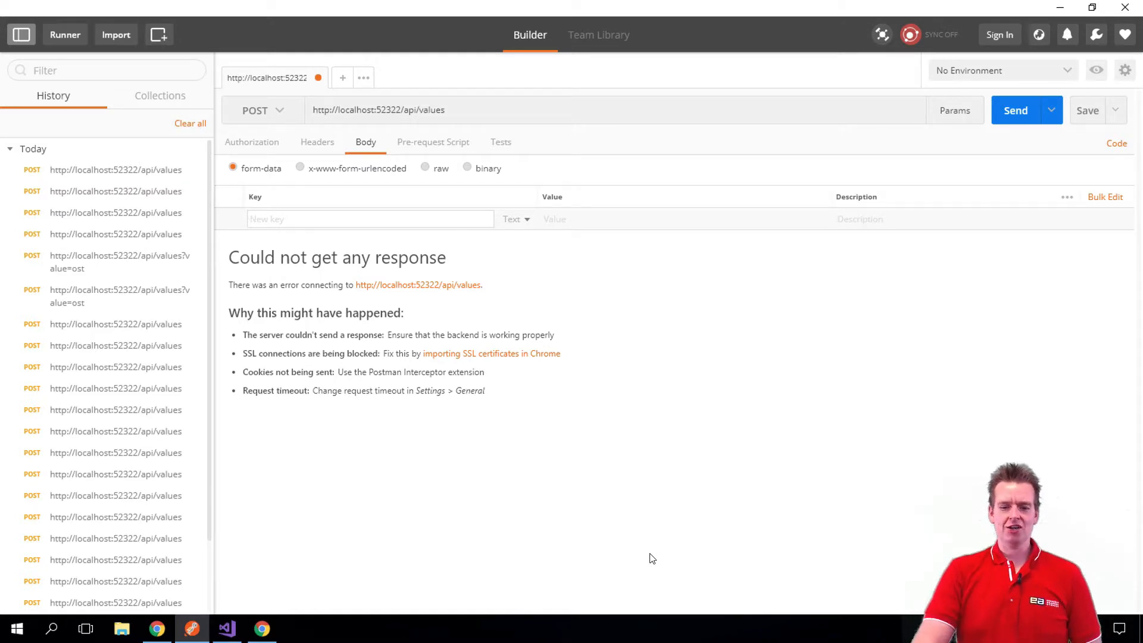
Step: Bring Visual Studio forward to ValuesController.cs with the Post method breakpoint
{"action": "left_click", "coordinate": [227, 629]}
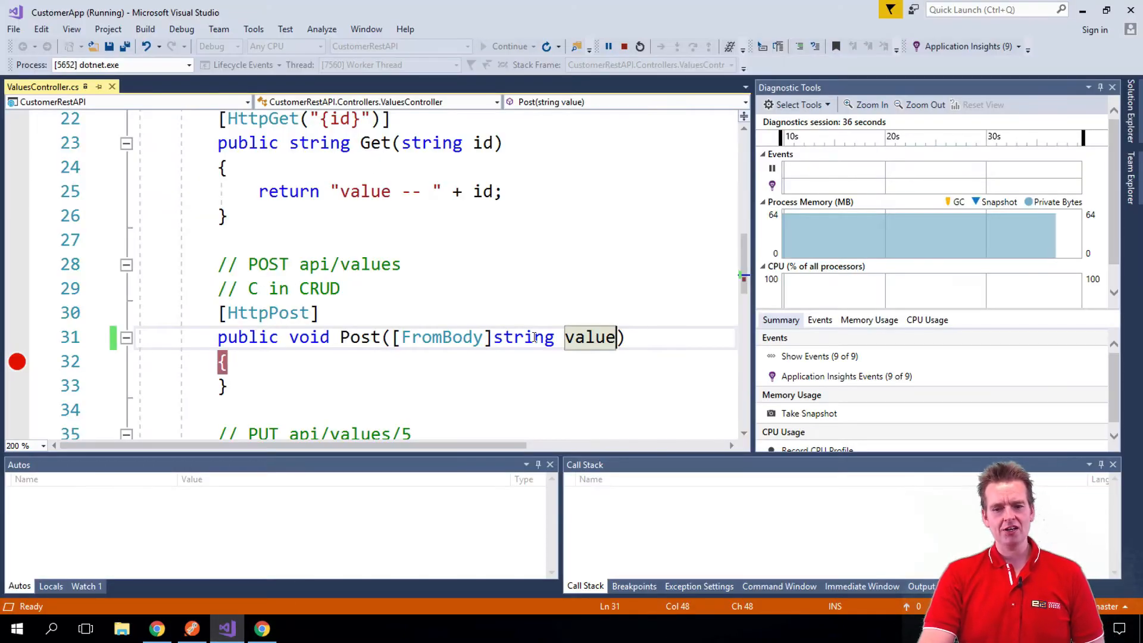
{"action": "mouse_move", "coordinate": [591, 337]}
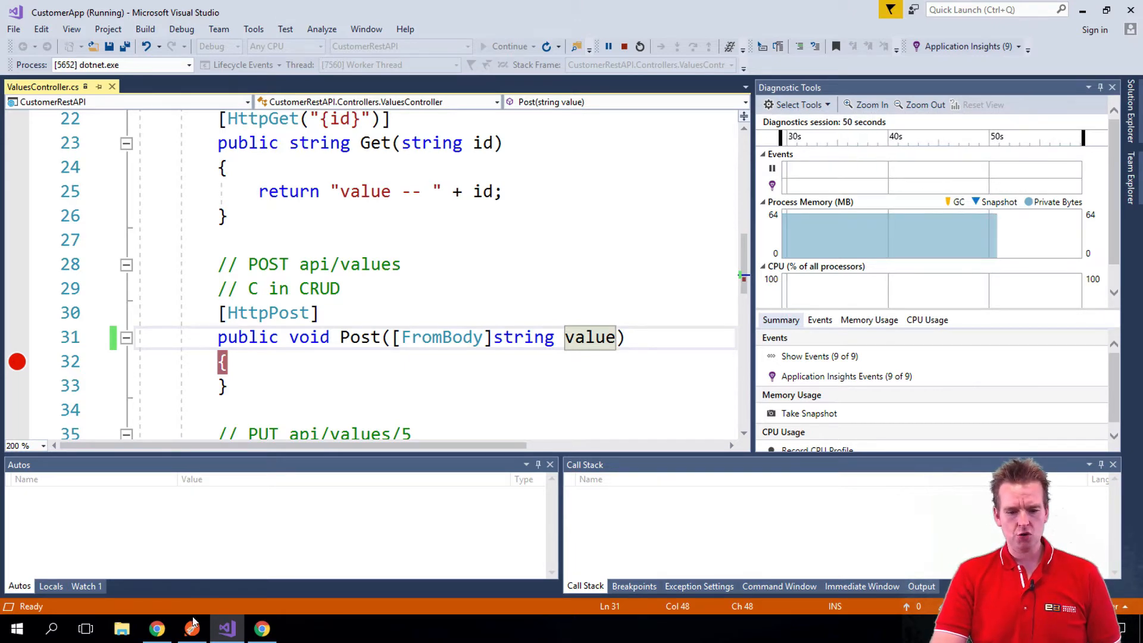
Step: Set the Postman request body to raw with JSON (application/json) content type
{"action": "left_click", "coordinate": [192, 628]}
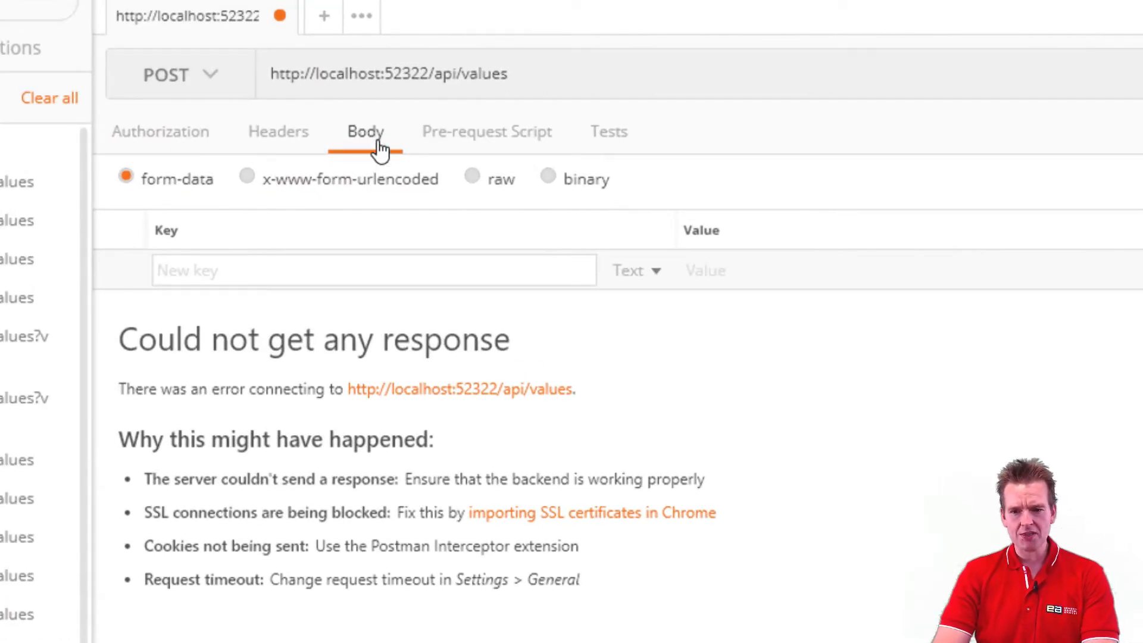
{"action": "left_click", "coordinate": [472, 179]}
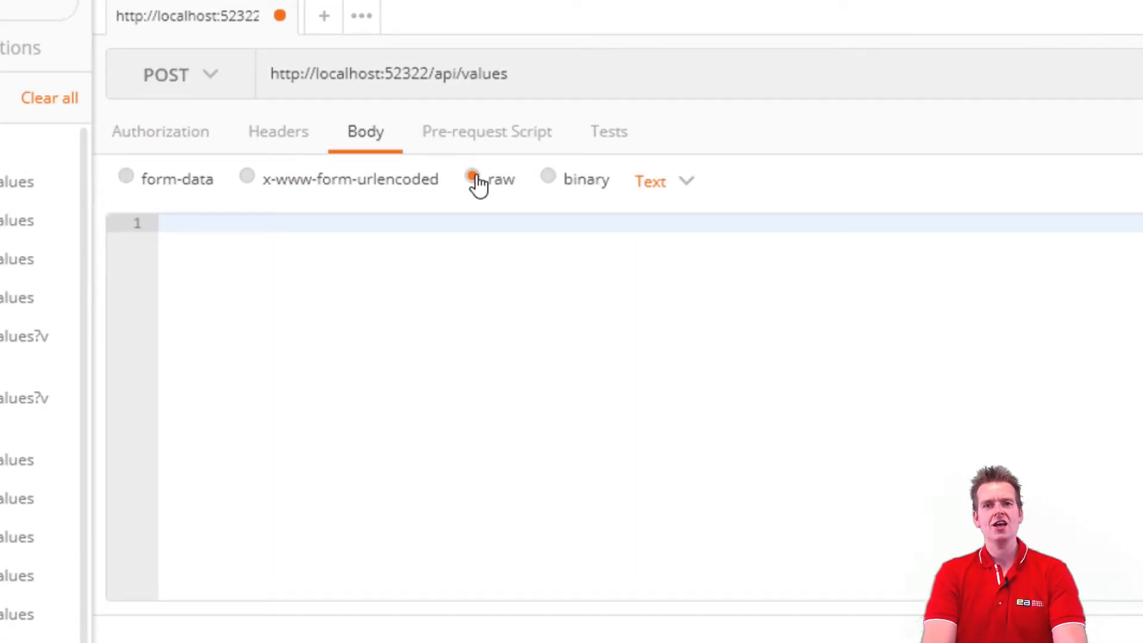
{"action": "left_click", "coordinate": [472, 179]}
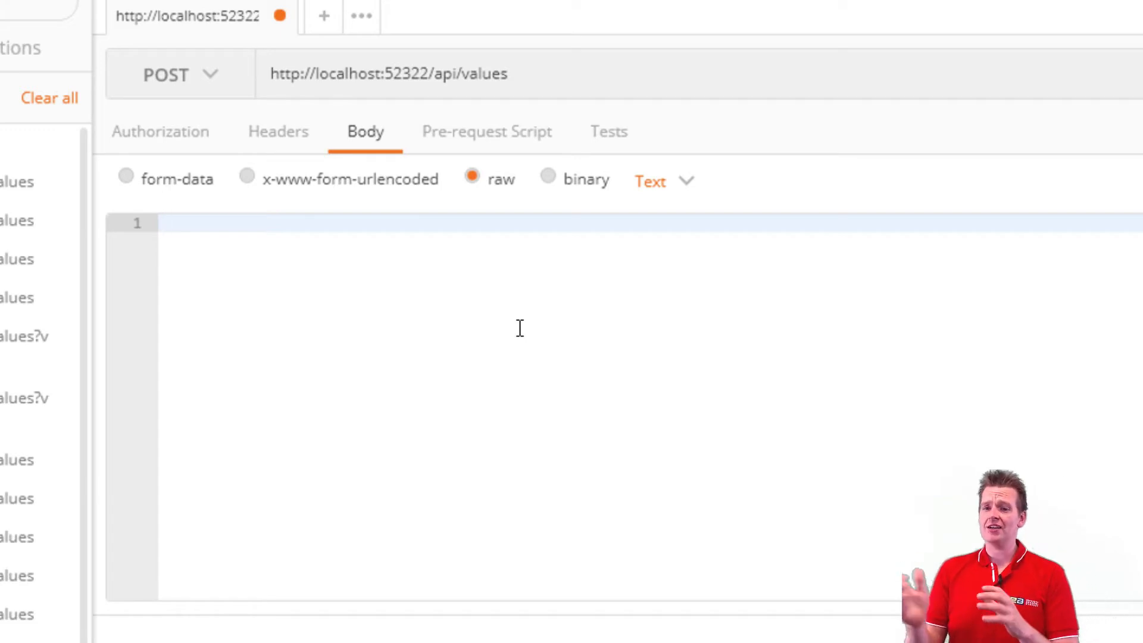
{"action": "left_click", "coordinate": [663, 182]}
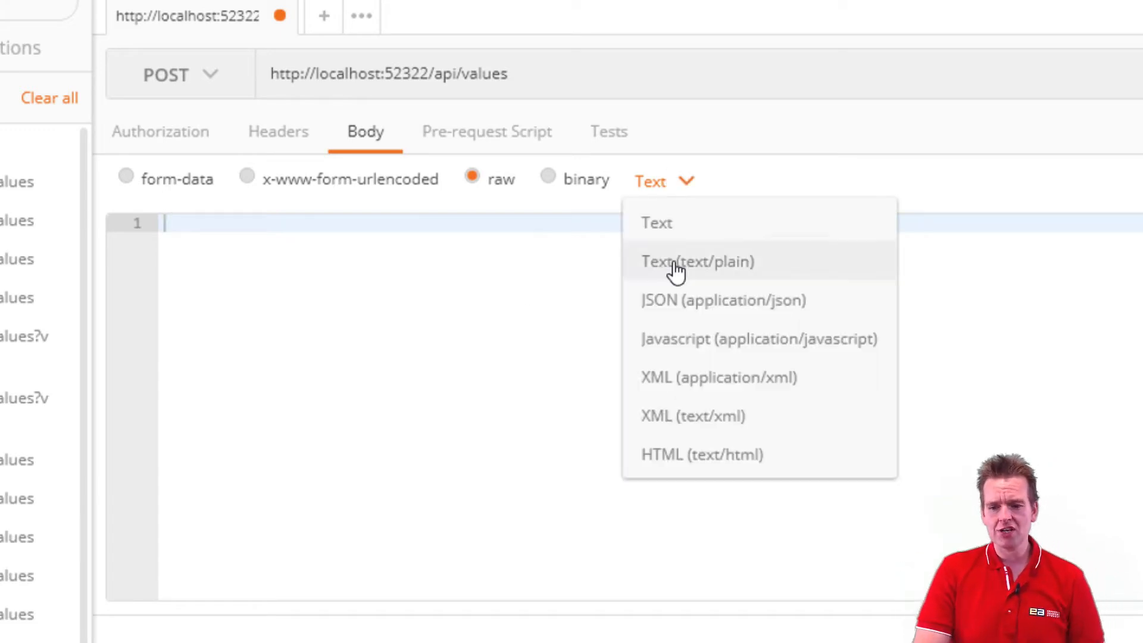
{"action": "left_click", "coordinate": [722, 300]}
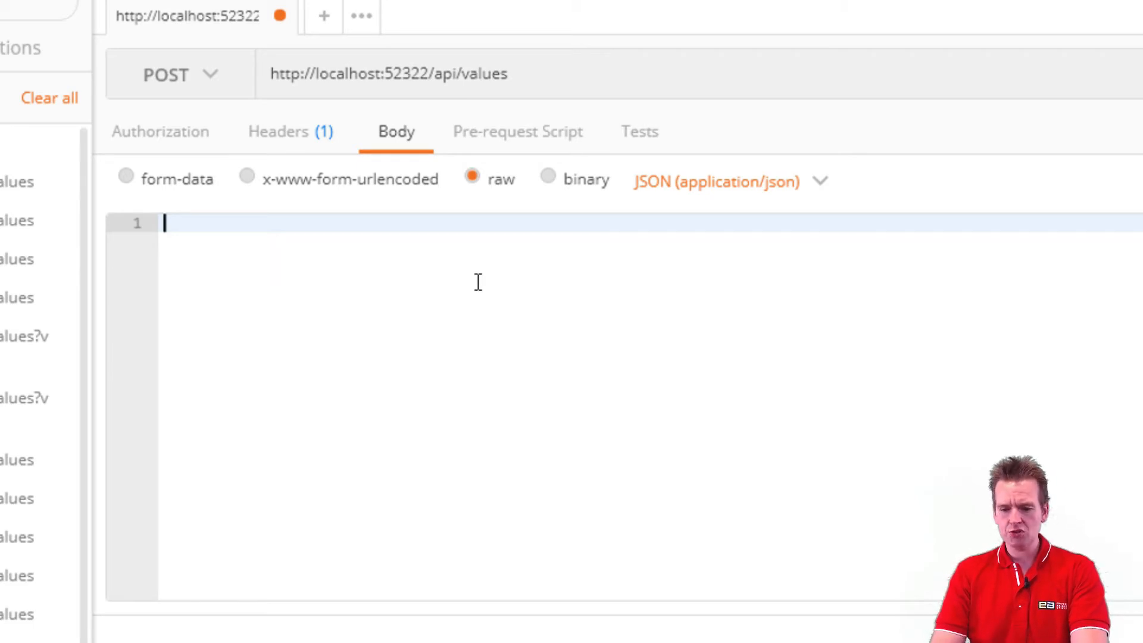
Step: Enter "Hi", including quotes, as the JSON request body
{"action": "type", "text": "\"Hi\""}
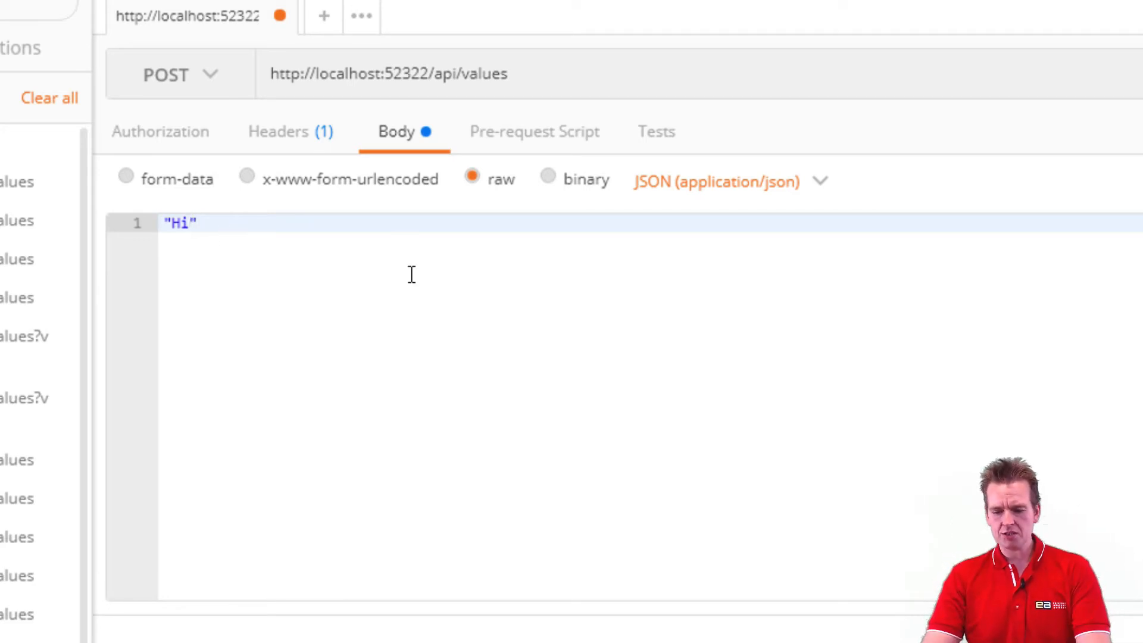
{"action": "left_click", "coordinate": [1016, 110]}
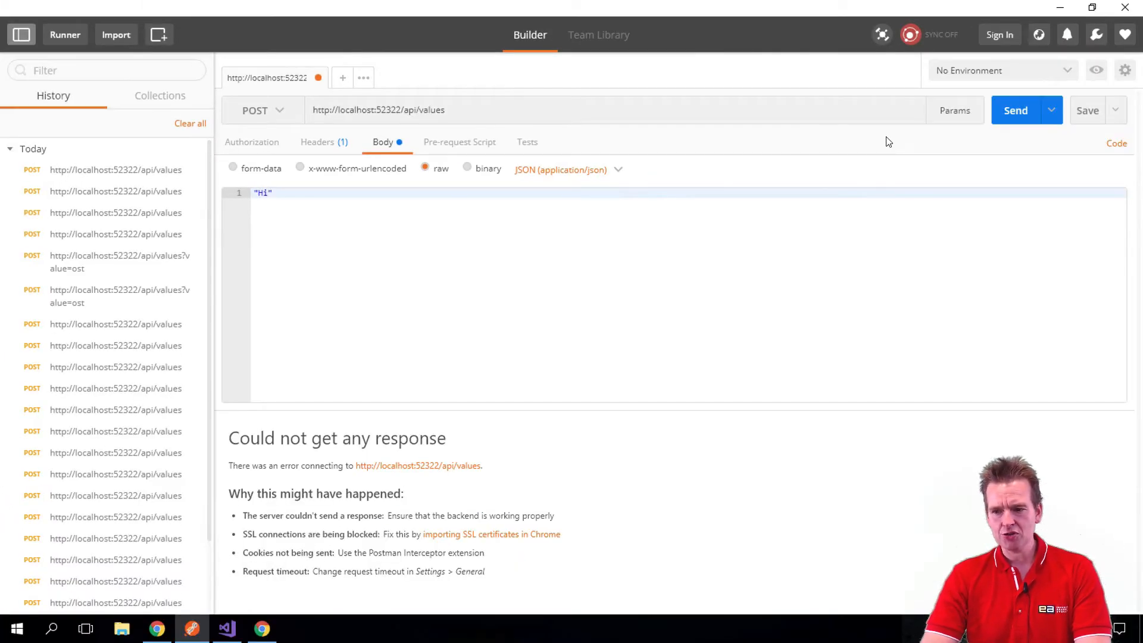
Step: Send the POST to api/values, pausing Visual Studio at the Post breakpoint with value "Hi"
{"action": "left_click", "coordinate": [1016, 110]}
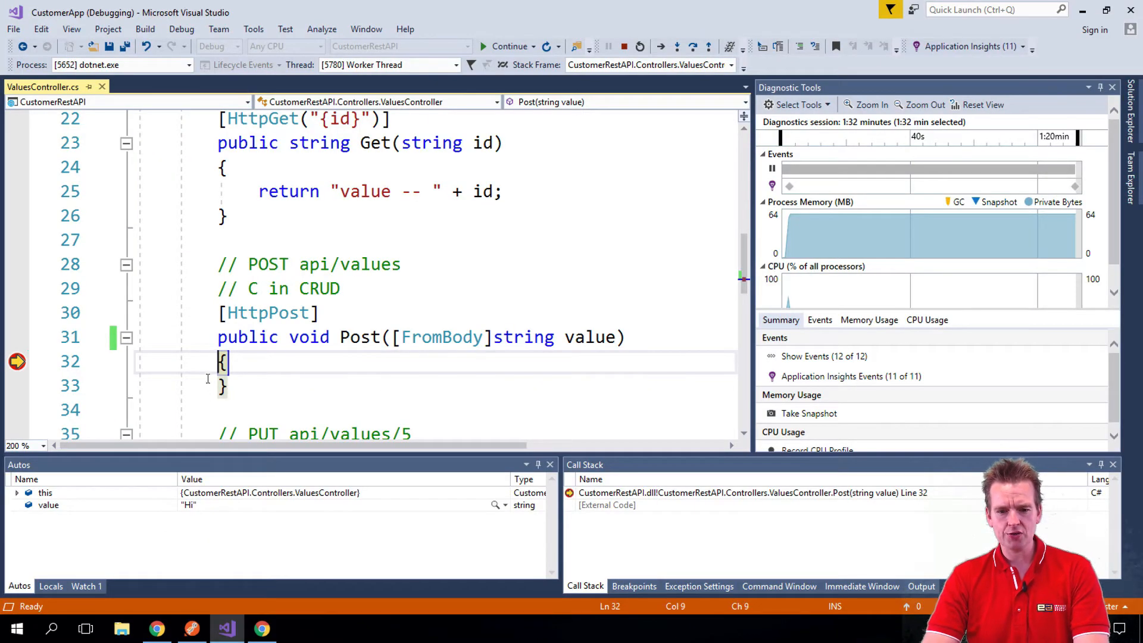
{"action": "mouse_move", "coordinate": [590, 337]}
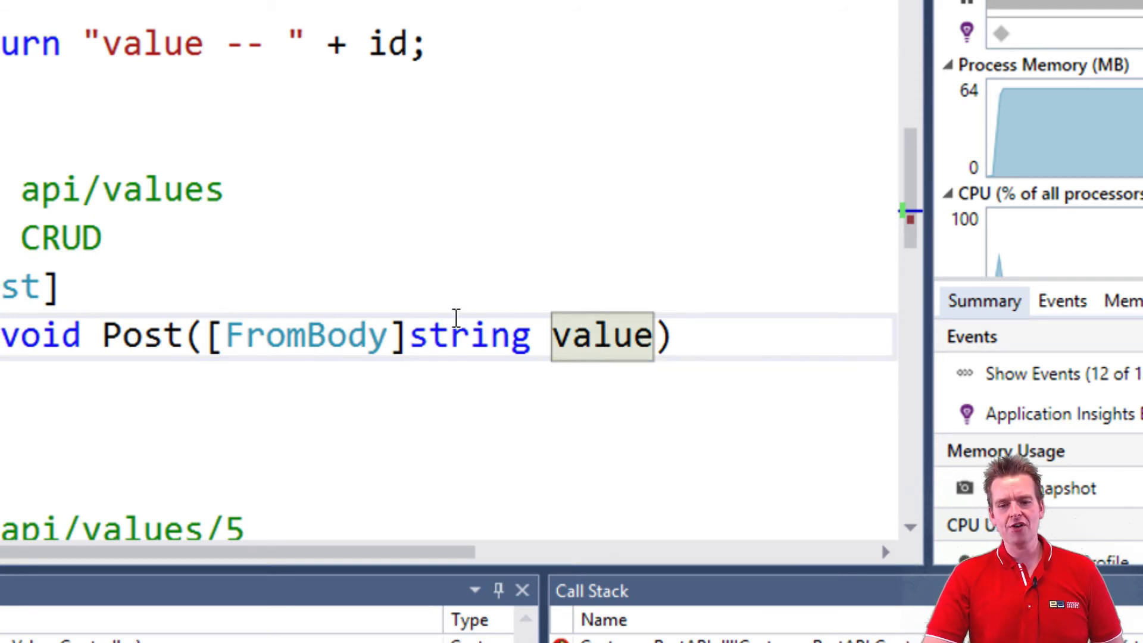
{"action": "mouse_move", "coordinate": [329, 383]}
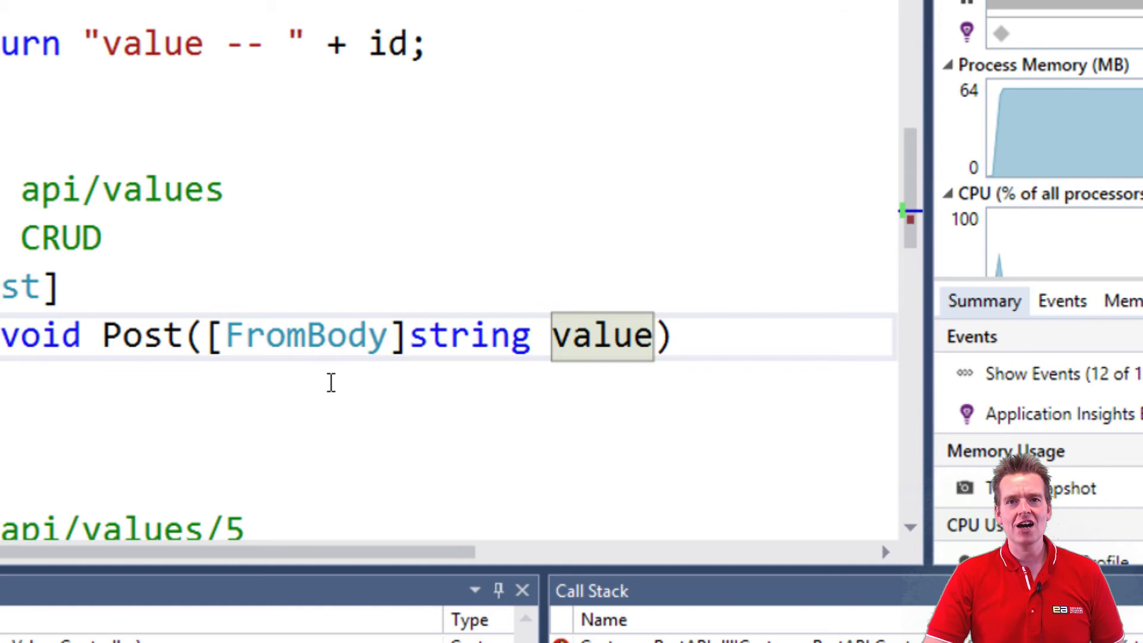
{"action": "mouse_move", "coordinate": [251, 446]}
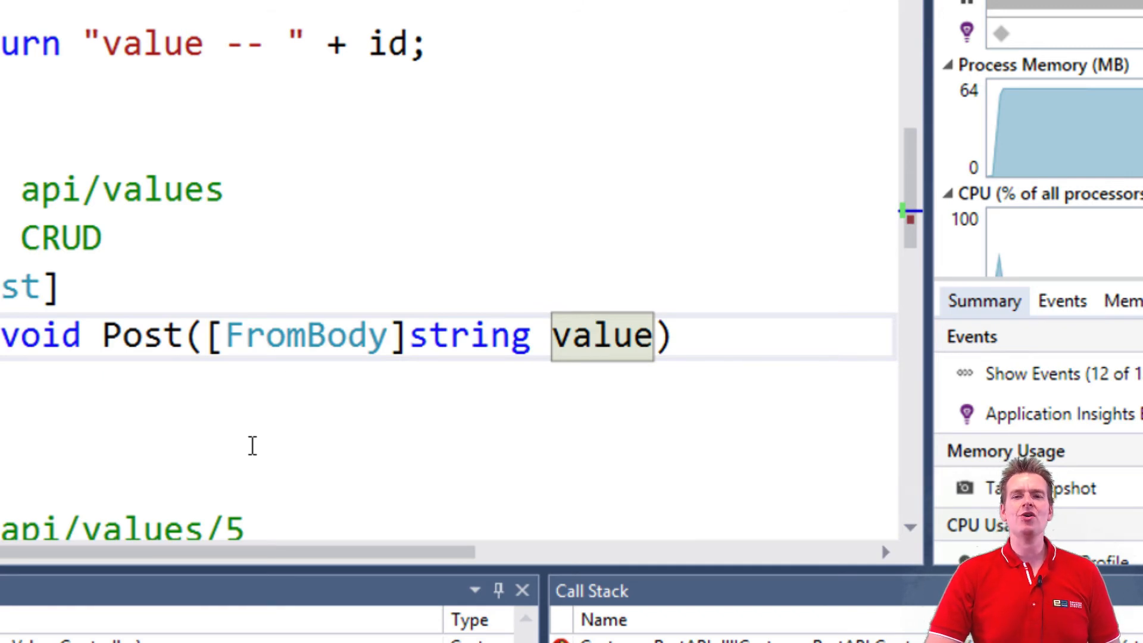
{"action": "mouse_move", "coordinate": [306, 438]}
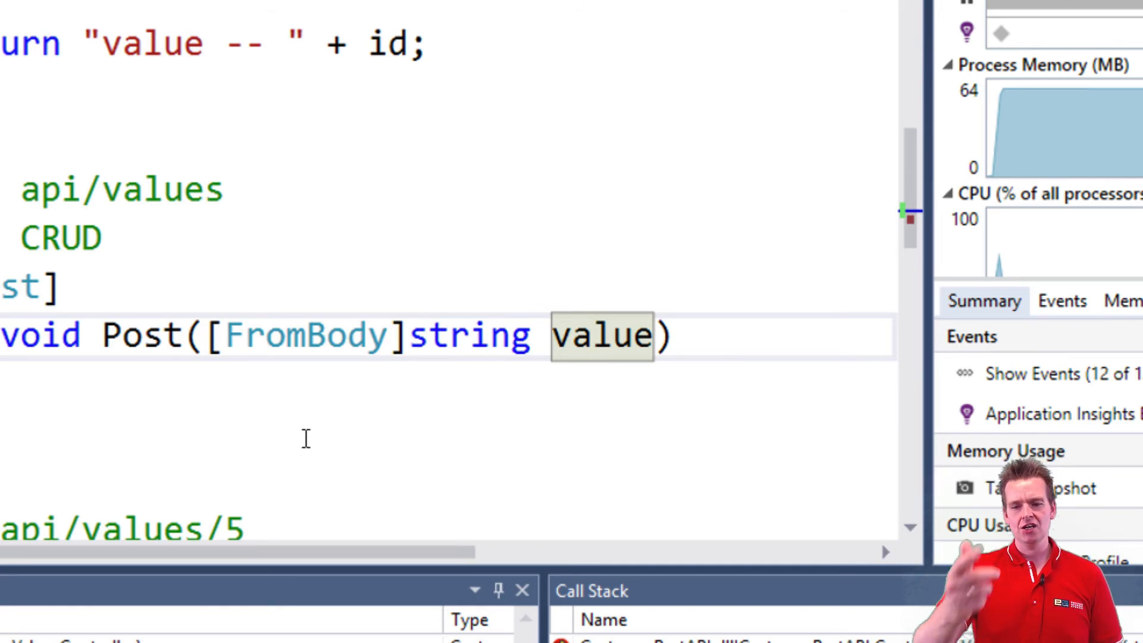